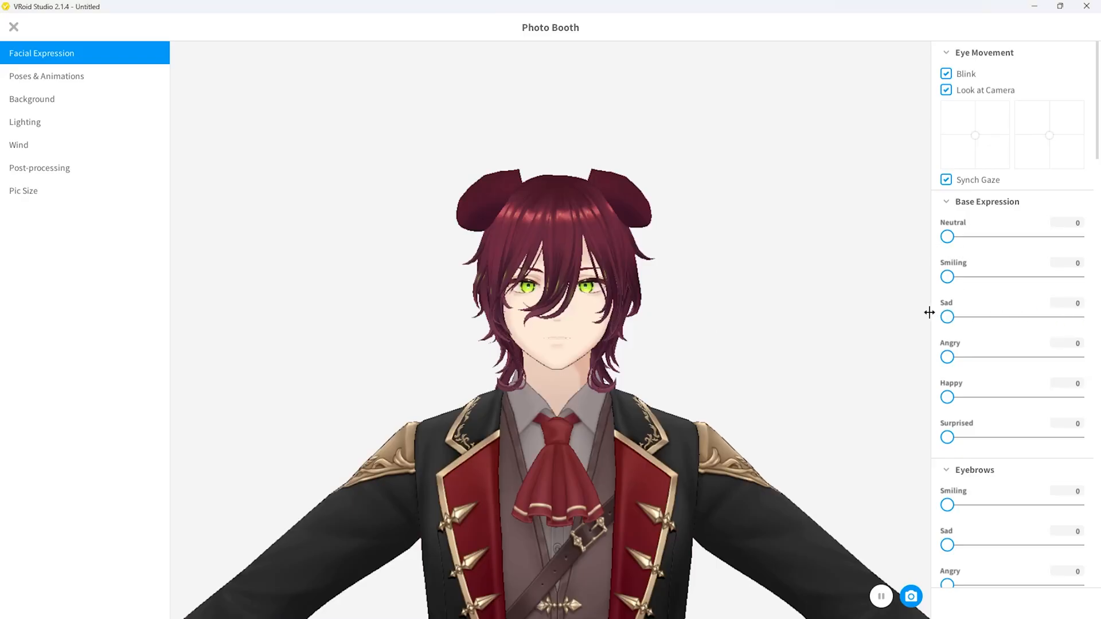
Select the avatar's Body mesh so its facial blend shape sliders appear in the Inspector.
{"action": "left_click_drag", "start_coordinate": [947, 357], "coordinate": [1078, 356]}
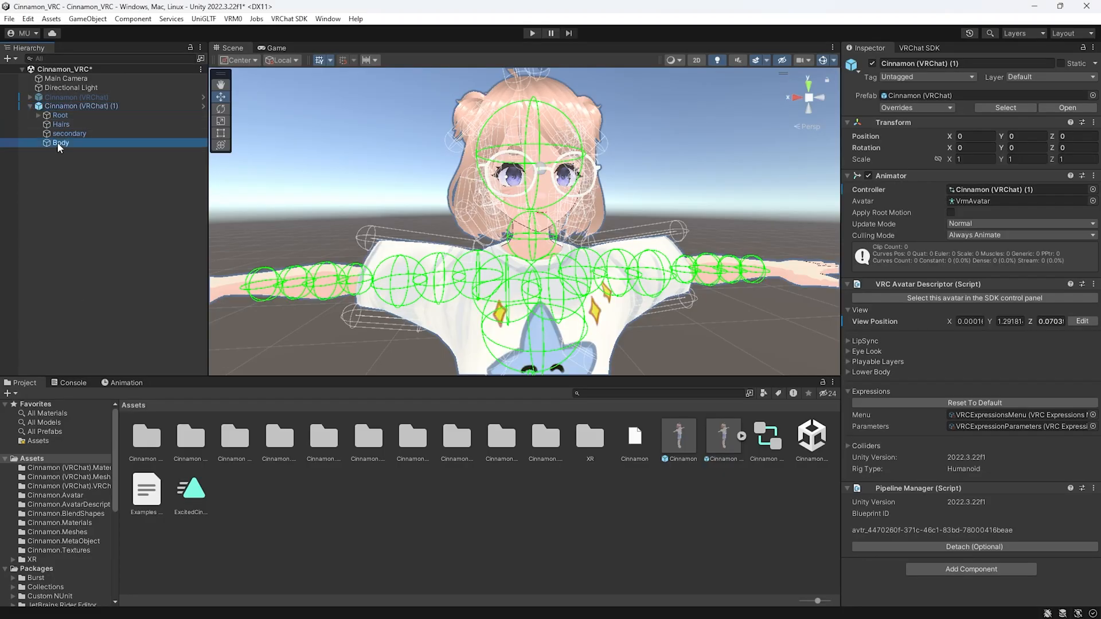
{"action": "left_click", "coordinate": [61, 142]}
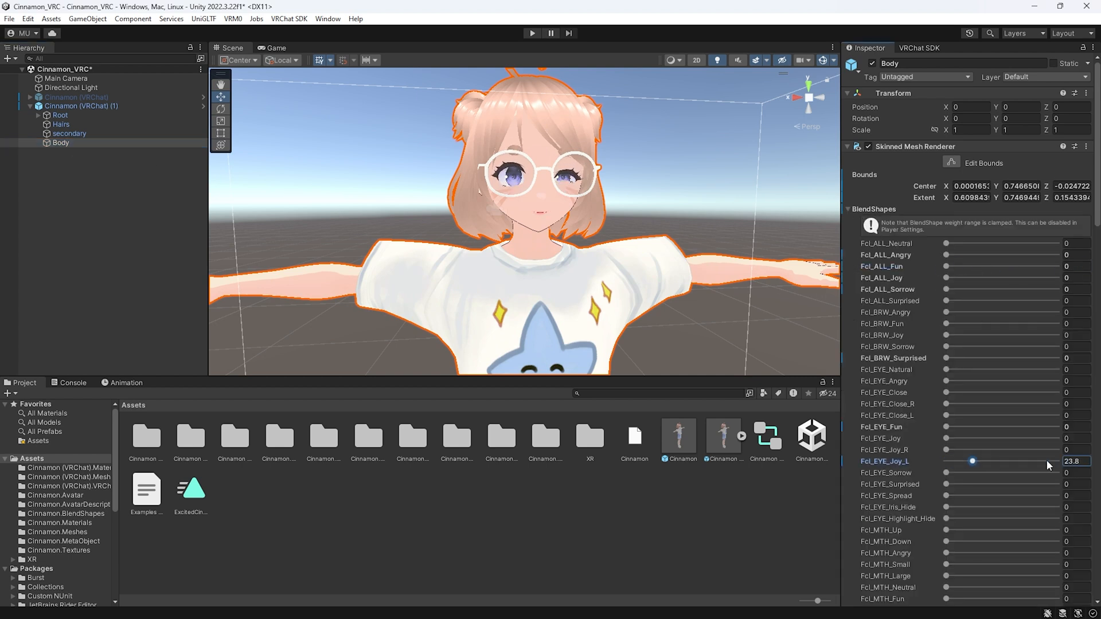
{"action": "left_click", "coordinate": [328, 19]}
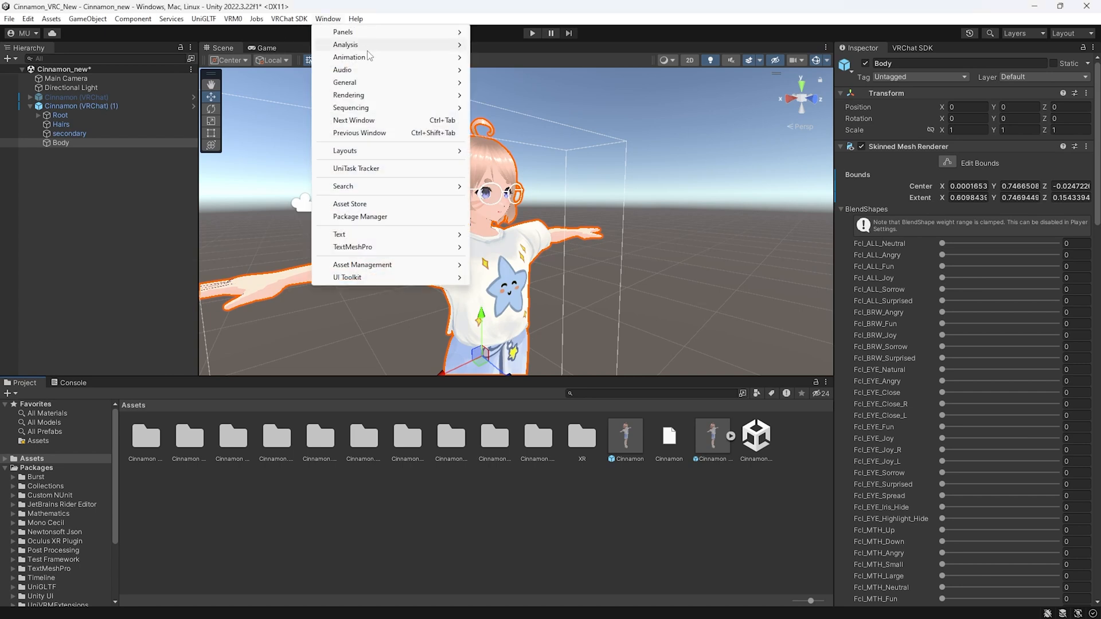
Create and save a new Body animation clip named ExcitedCinnamon via the Animation window.
{"action": "left_click", "coordinate": [350, 58]}
{"action": "type", "text": "Excit"}
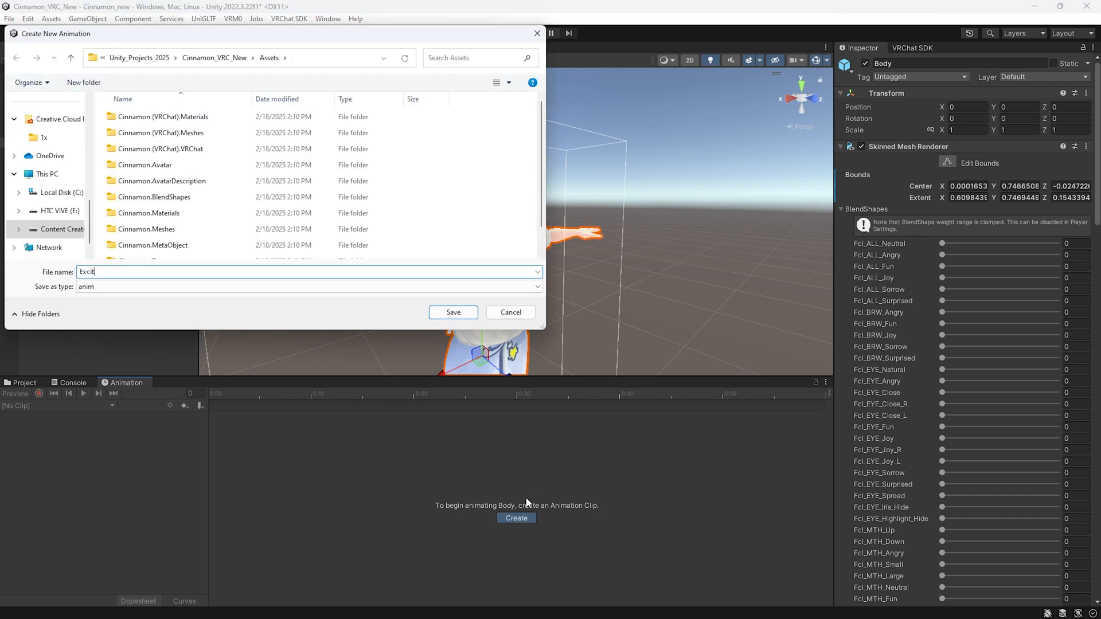
{"action": "left_click", "coordinate": [453, 312]}
{"action": "type", "text": "100"}
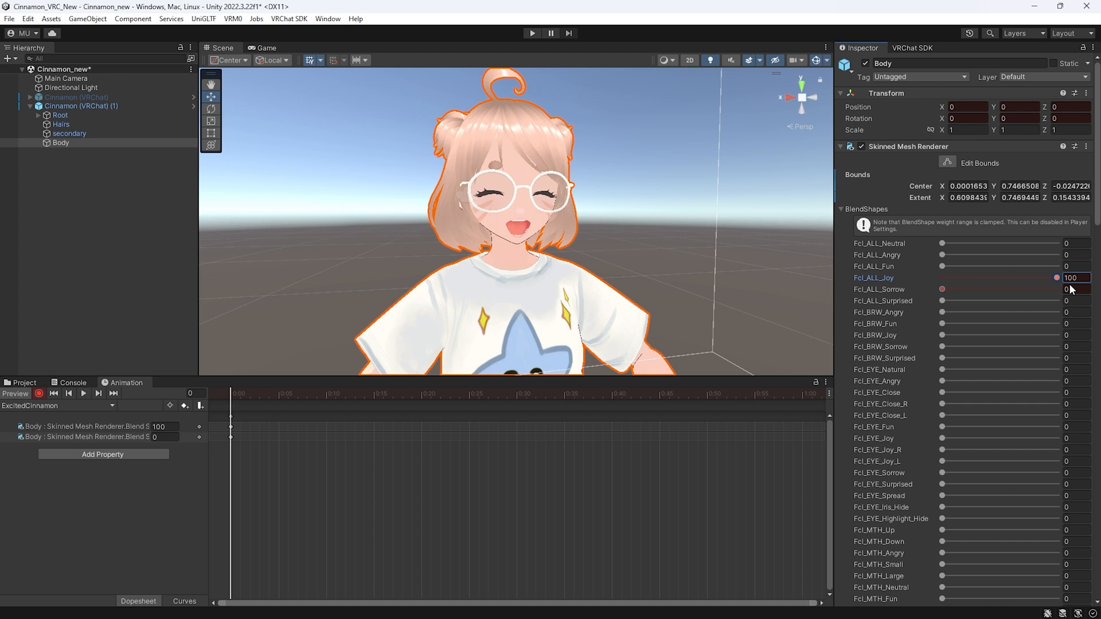
Record Fcl_ALL_Joy at 100 into ExcitedCinnamon, then return to the Assets folder.
{"action": "left_click_drag", "start_coordinate": [1056, 278], "coordinate": [1008, 278]}
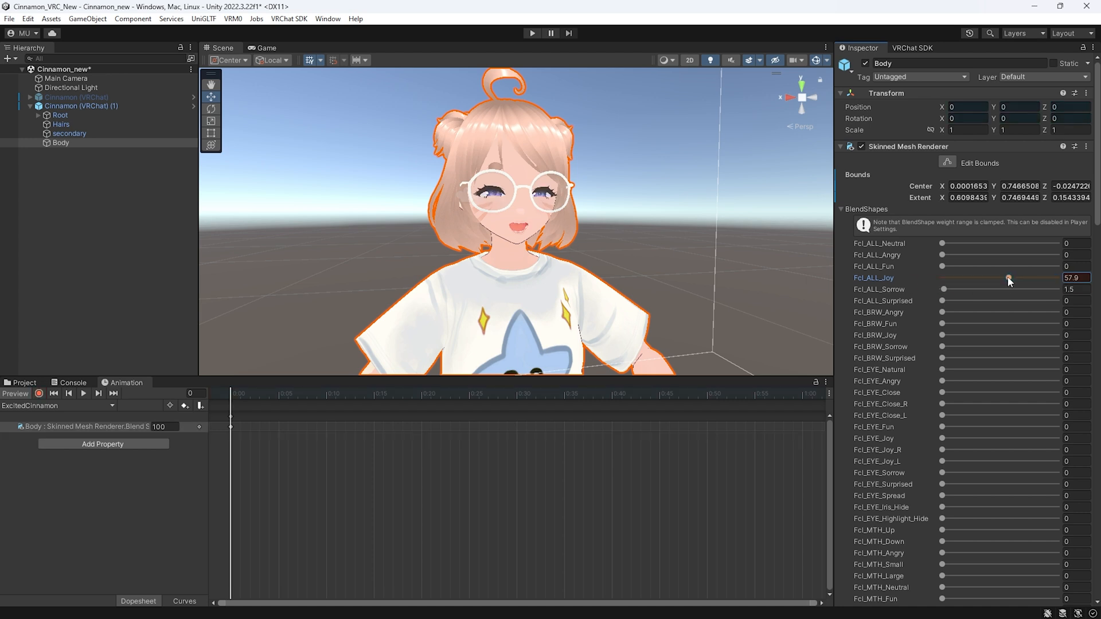
{"action": "left_click_drag", "start_coordinate": [1008, 278], "coordinate": [1056, 277]}
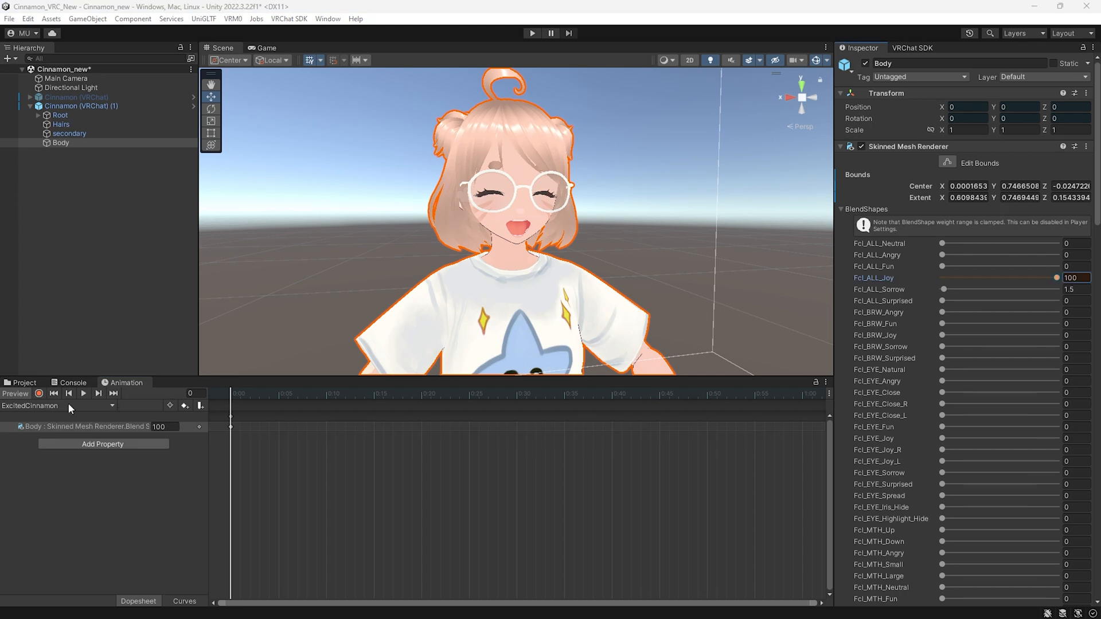
{"action": "left_click", "coordinate": [24, 383]}
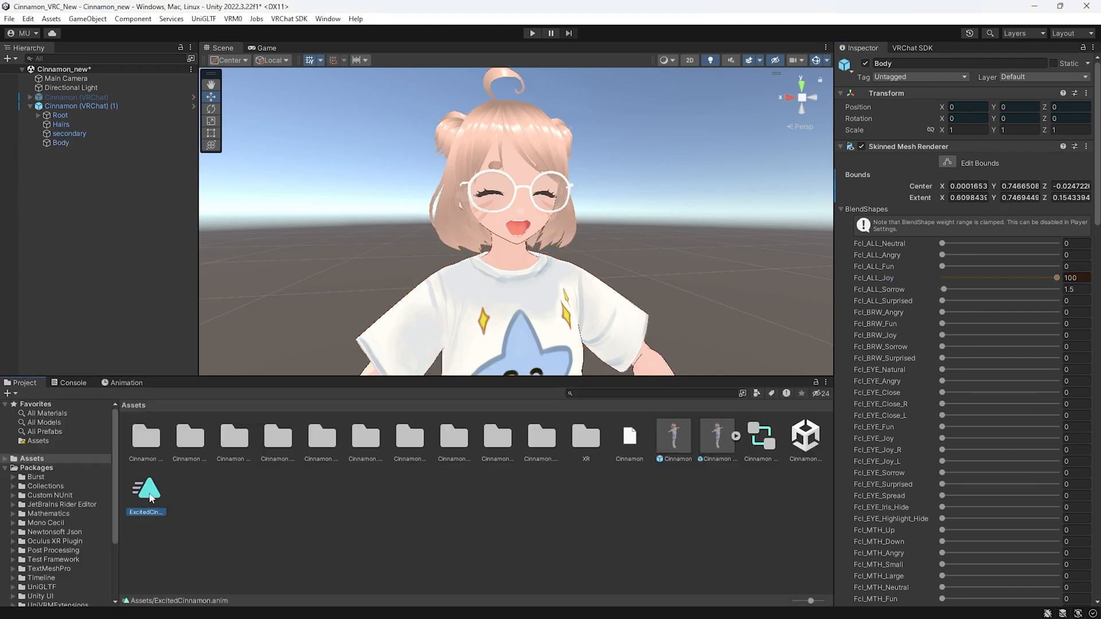
Select the ExcitedCinnamon clip asset to show its looping constant-curve settings.
{"action": "left_click", "coordinate": [146, 488]}
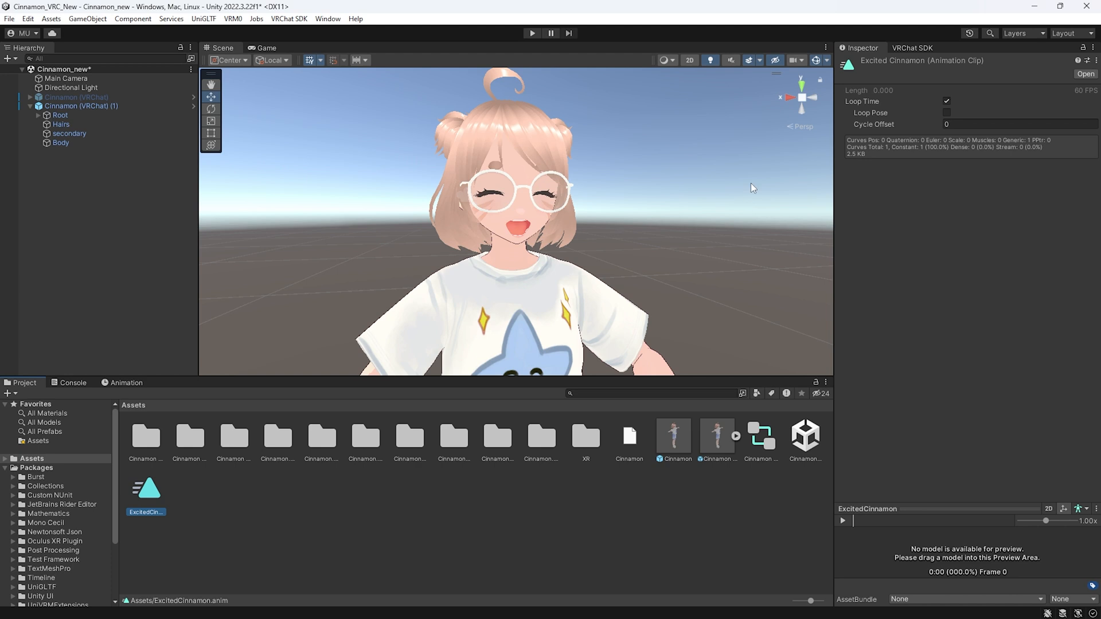
{"action": "mouse_move", "coordinate": [117, 472]}
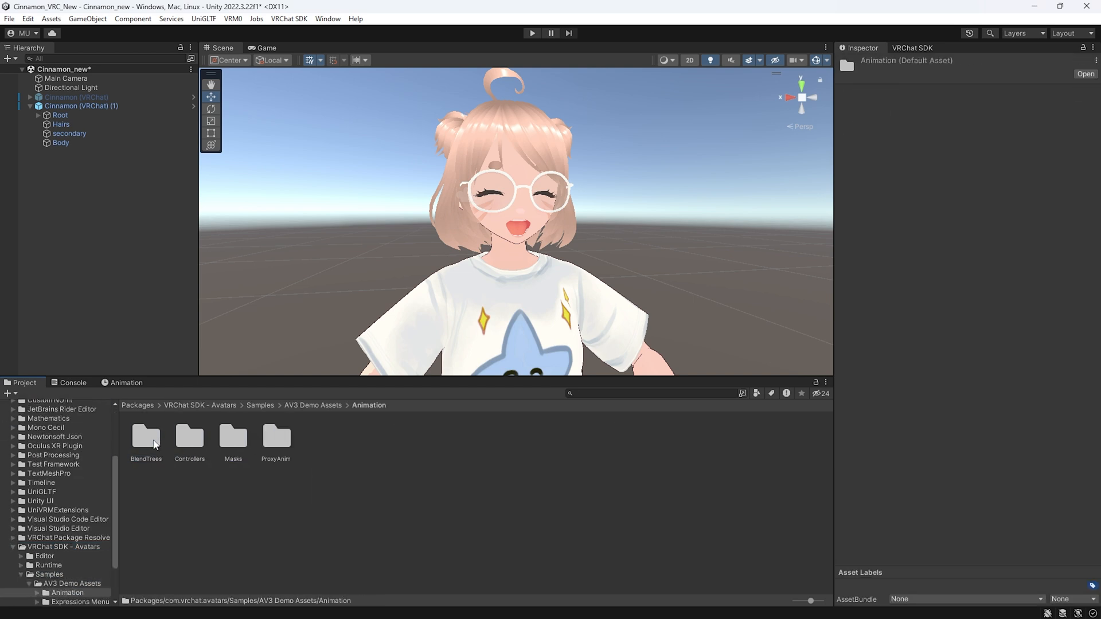
Duplicate the sample vrc_AvatarV3HandsLayer controller into Assets and rename it CinnamonFX.
{"action": "double_click", "coordinate": [190, 436]}
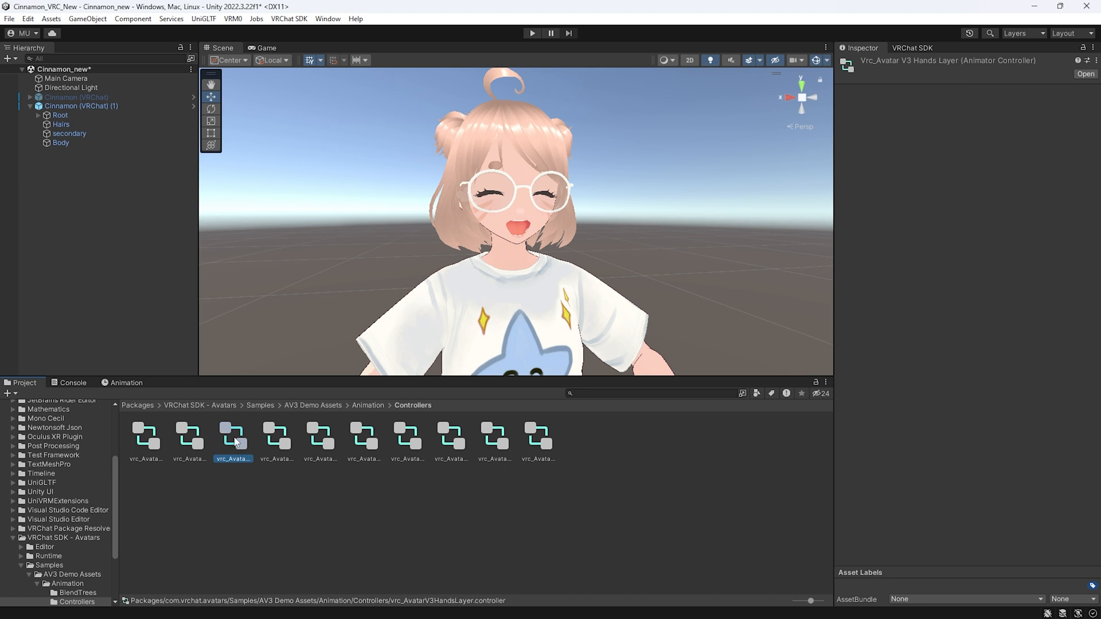
{"action": "left_click", "coordinate": [277, 439]}
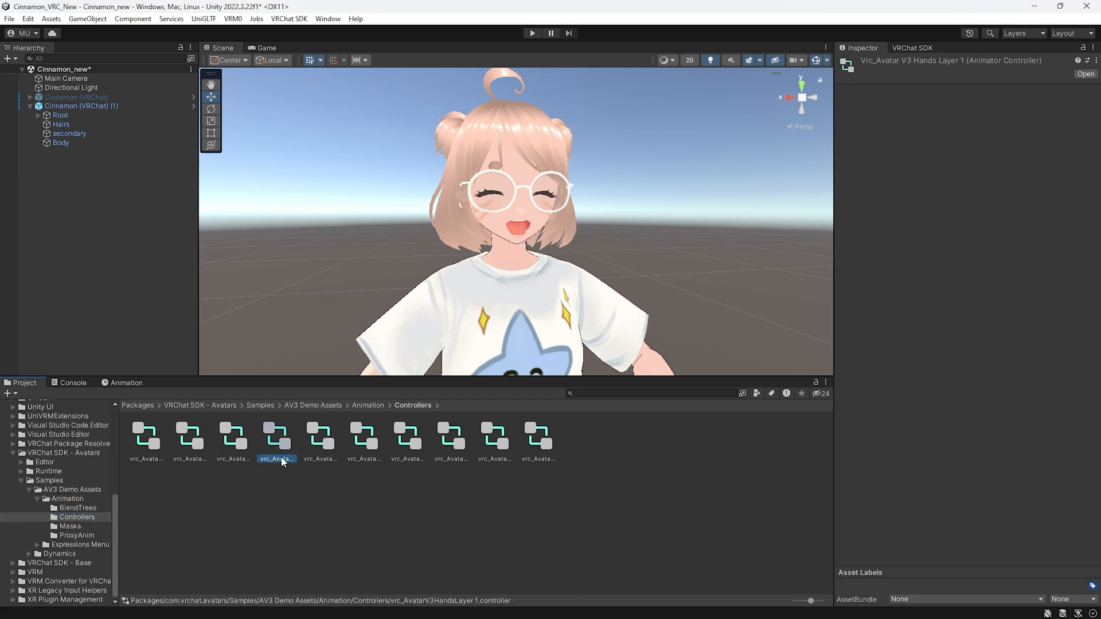
{"action": "left_click", "coordinate": [233, 435]}
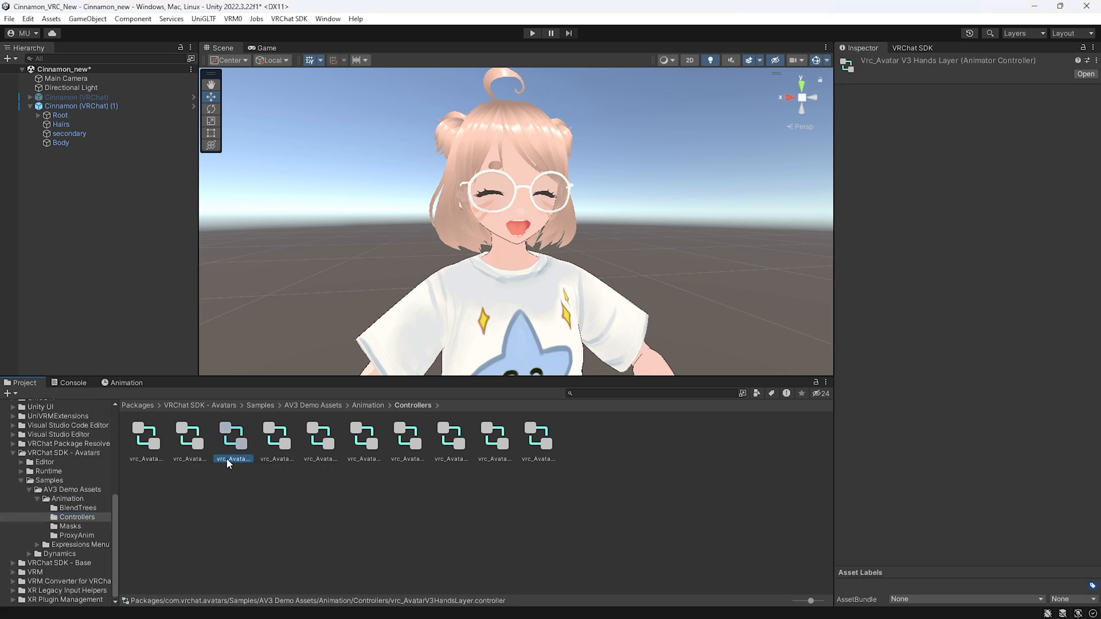
{"action": "mouse_move", "coordinate": [242, 463]}
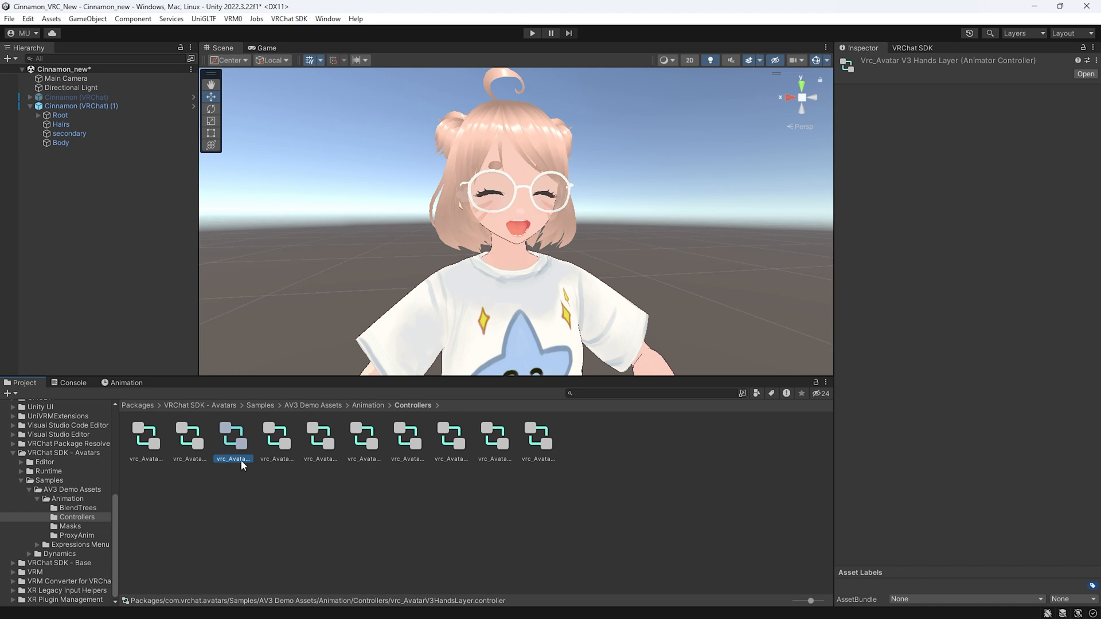
{"action": "left_click", "coordinate": [580, 436]}
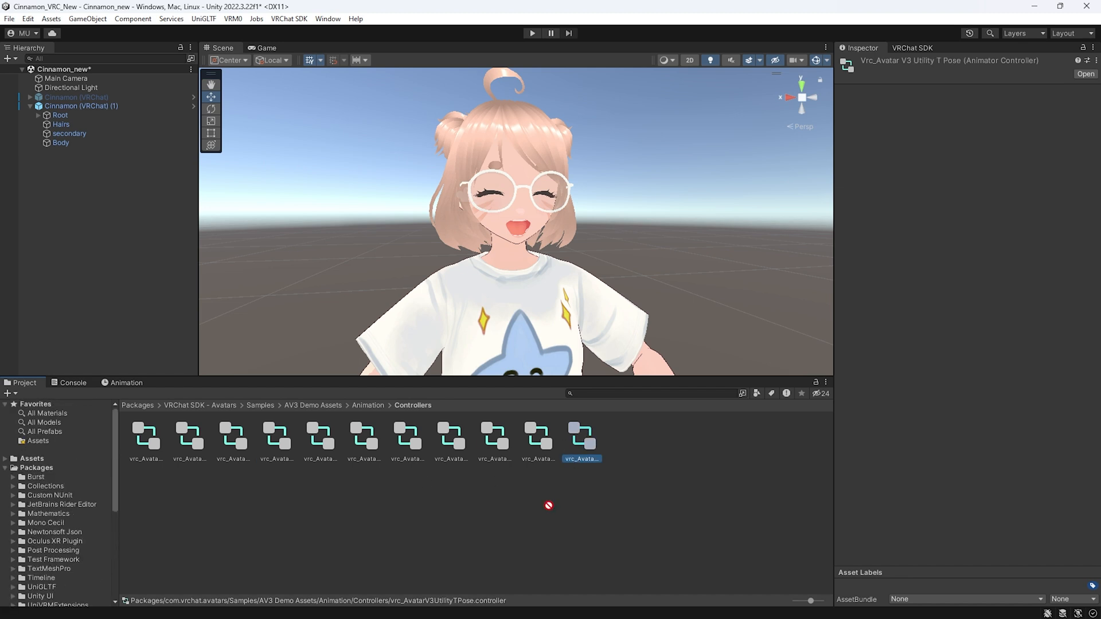
{"action": "left_click", "coordinate": [30, 459]}
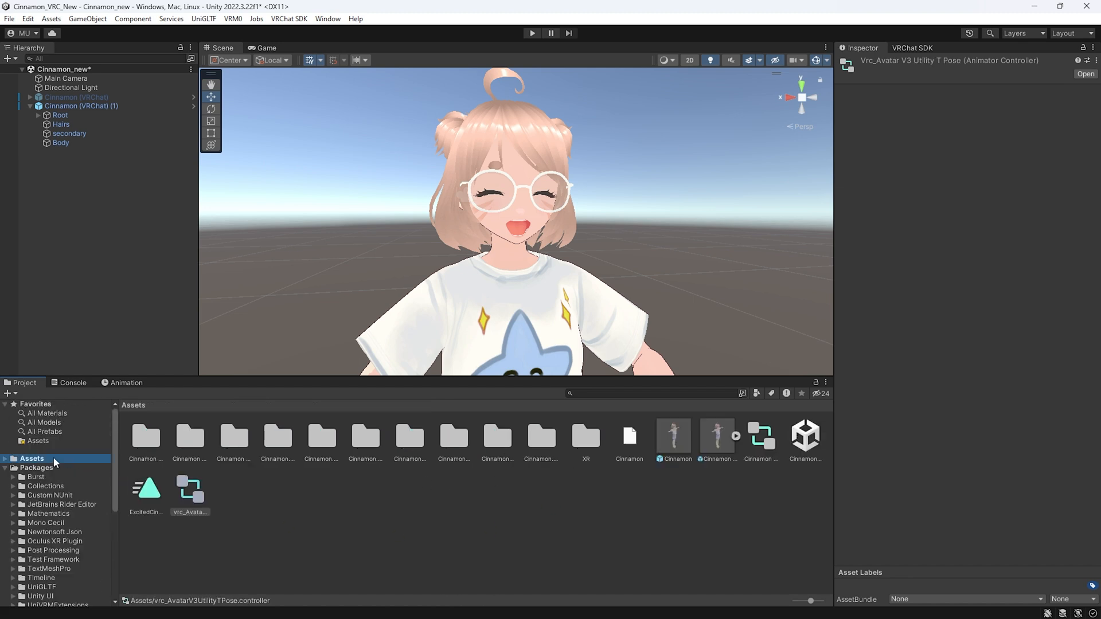
{"action": "right_click", "coordinate": [189, 492]}
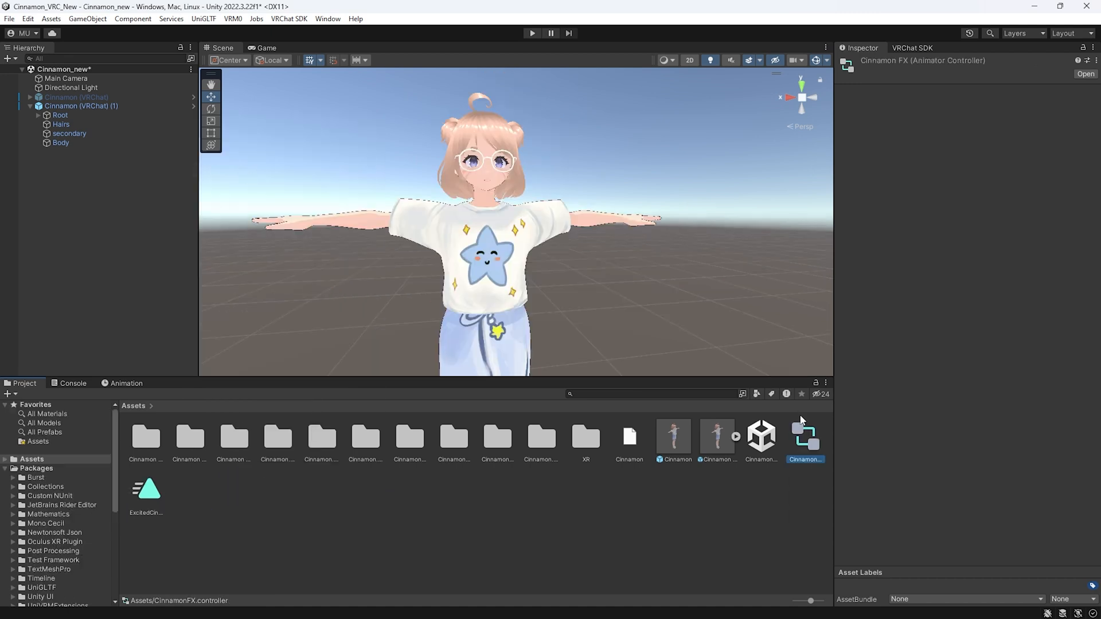
Inspect CinnamonFX's Left Hand layer and its Idle state in the Animator window.
{"action": "left_click", "coordinate": [327, 18]}
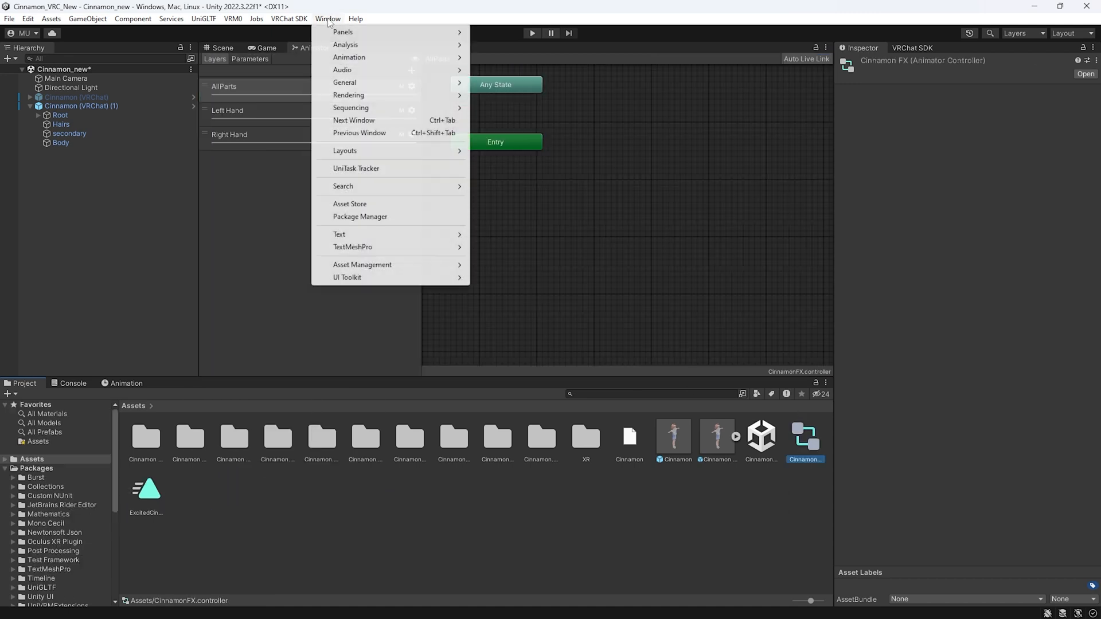
{"action": "mouse_move", "coordinate": [349, 57]}
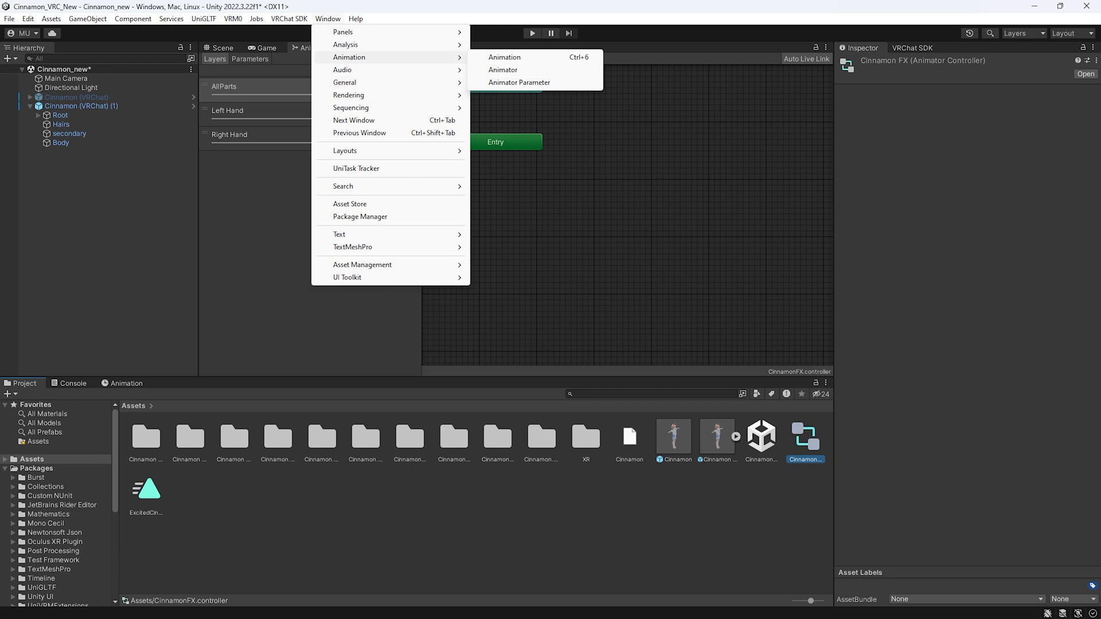
{"action": "left_click", "coordinate": [503, 70]}
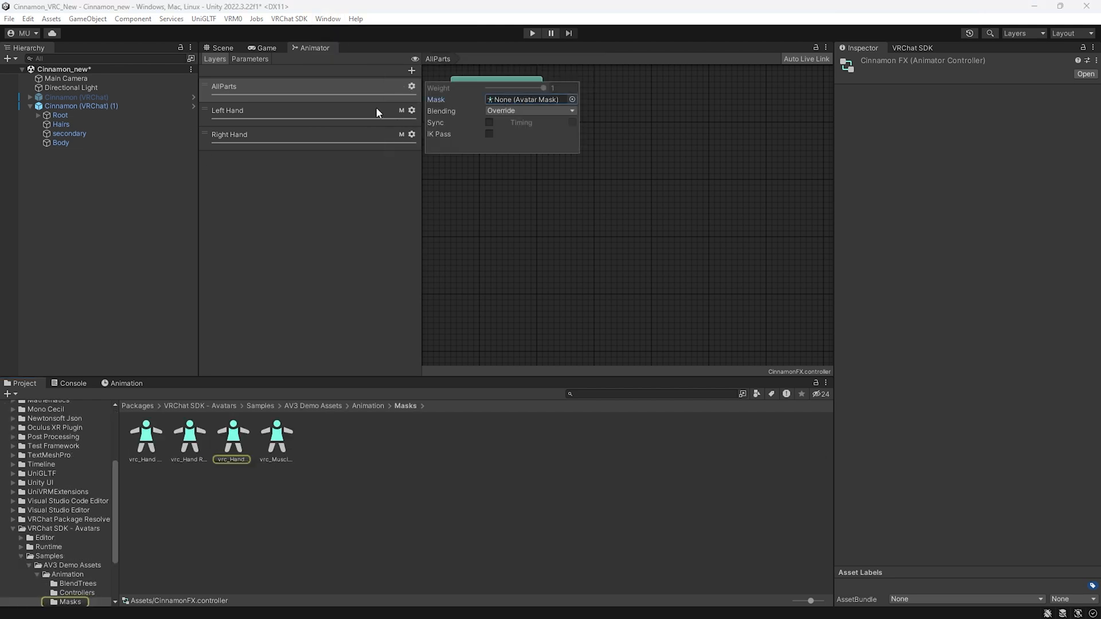
{"action": "left_click", "coordinate": [227, 110]}
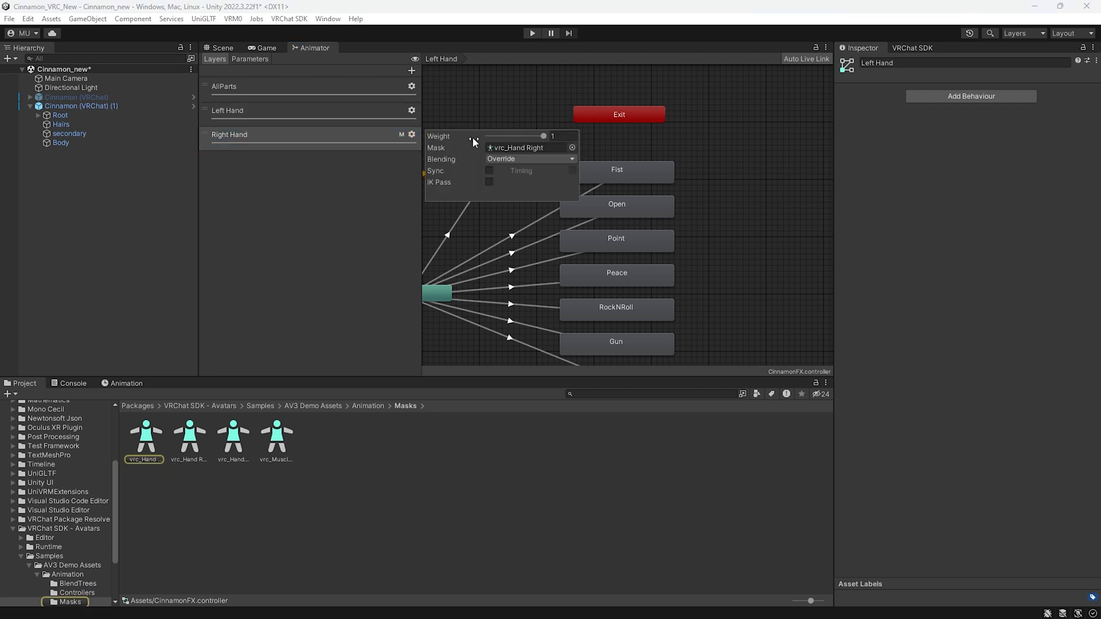
{"action": "left_click", "coordinate": [260, 111]}
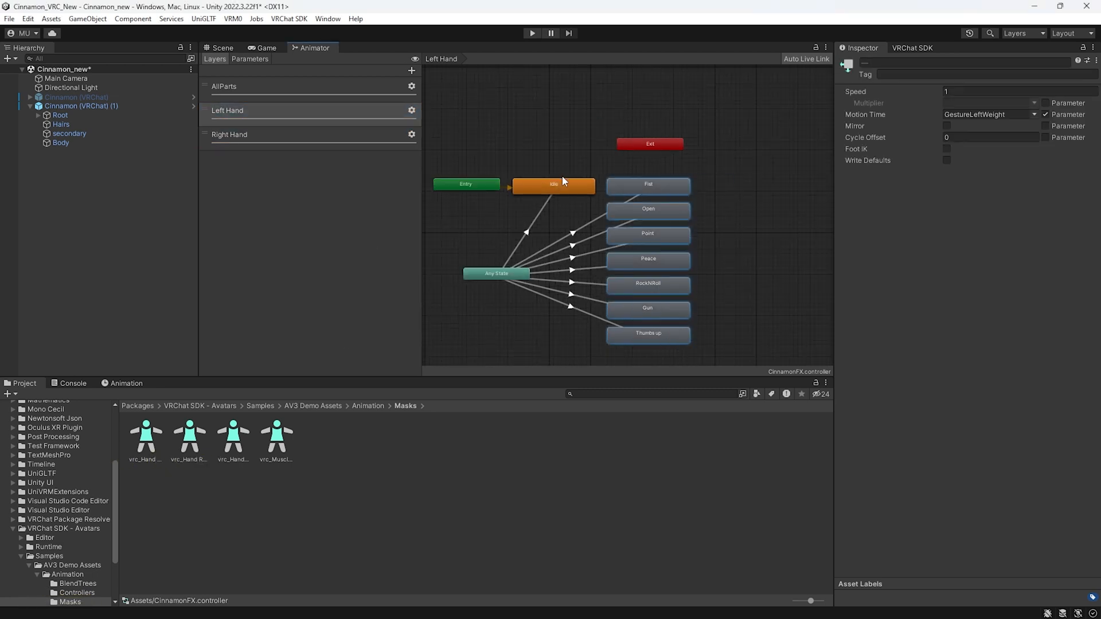
{"action": "left_click", "coordinate": [1046, 115]}
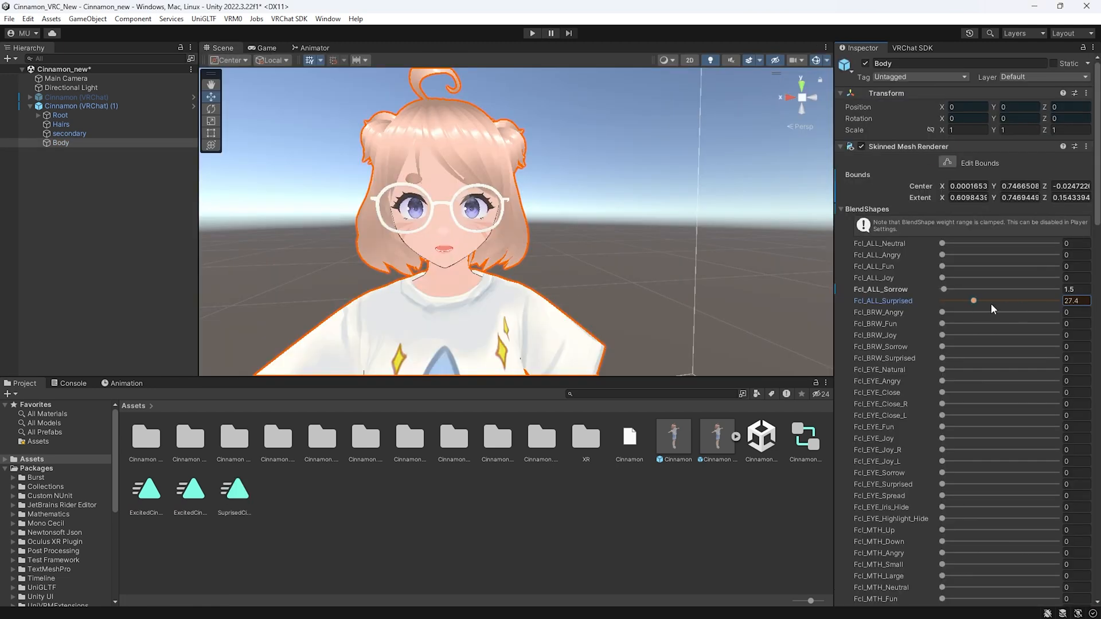
Raise the Surprised blend shape to about 27, then start a new clip named SadCinnamon.
{"action": "left_click_drag", "start_coordinate": [974, 300], "coordinate": [1057, 300]}
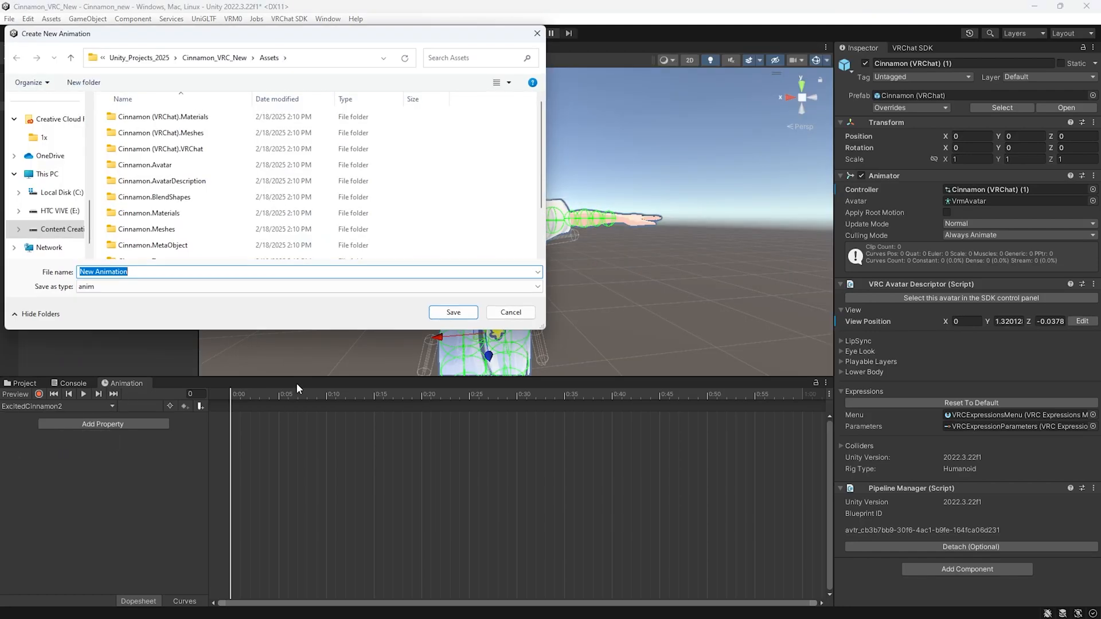
{"action": "type", "text": "Sad"}
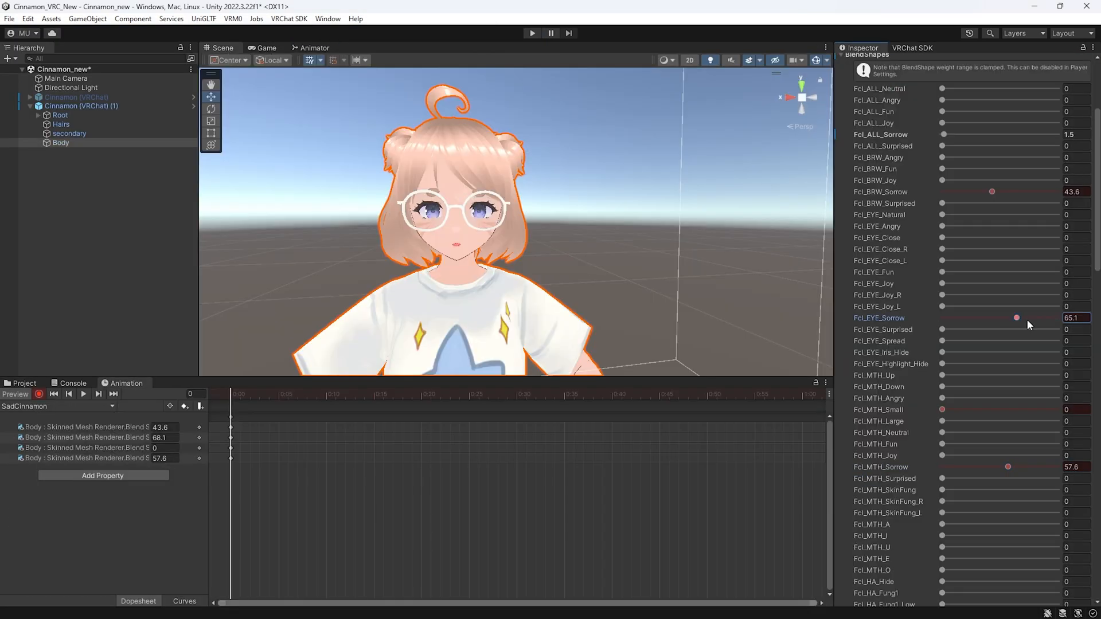
{"action": "left_click", "coordinate": [312, 48]}
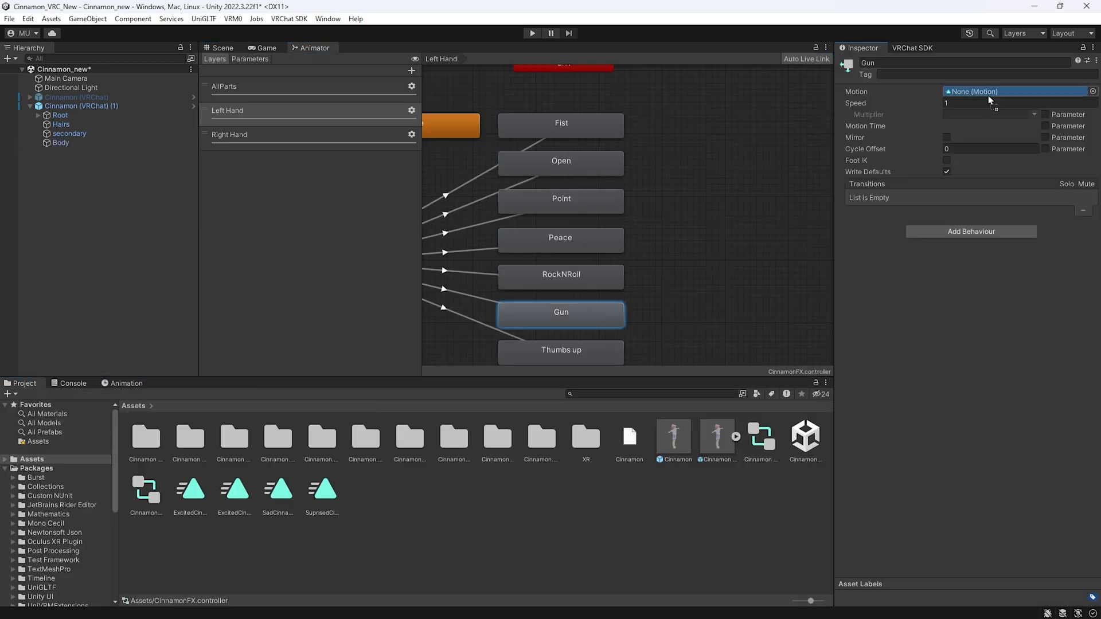
Pick the Gun state's Motion field to assign an expression clip to that gesture.
{"action": "left_click", "coordinate": [80, 106]}
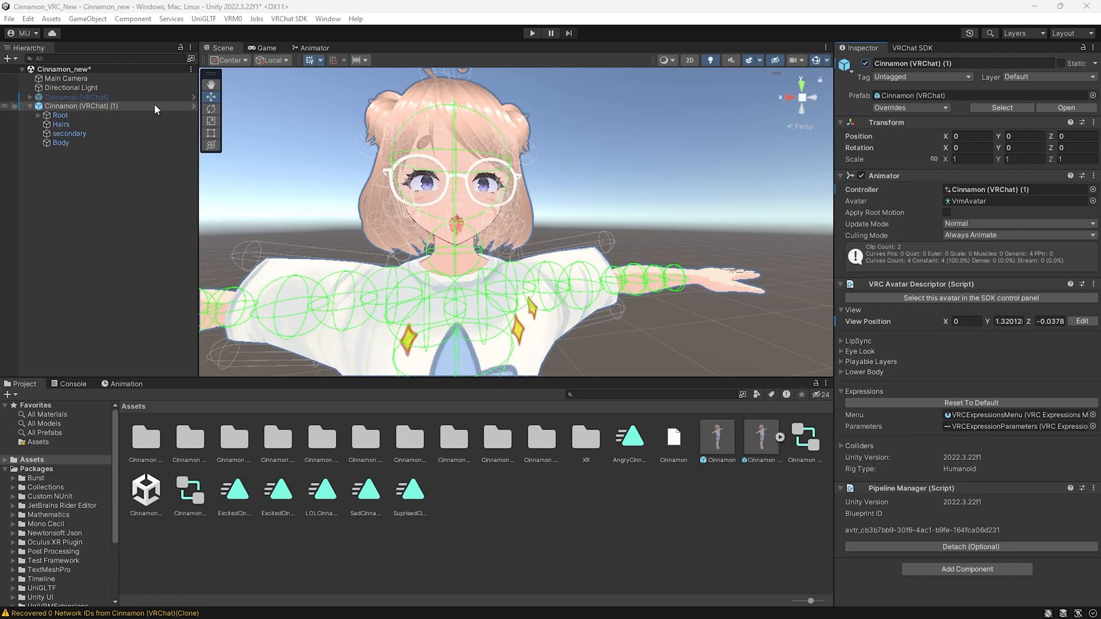